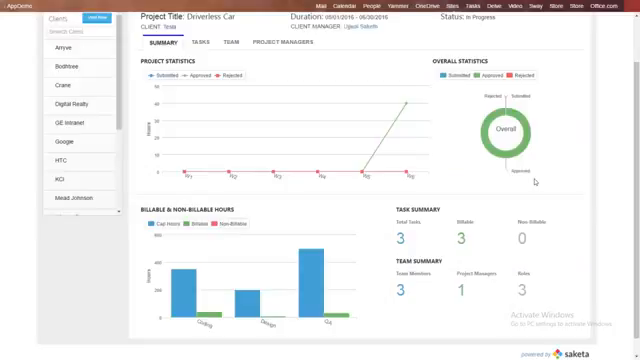
mouse_move(536, 180)
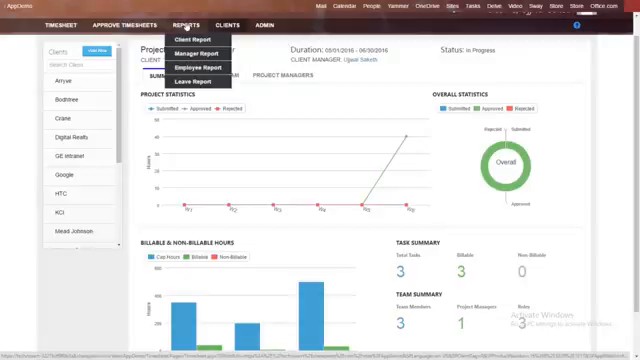
mouse_move(196, 40)
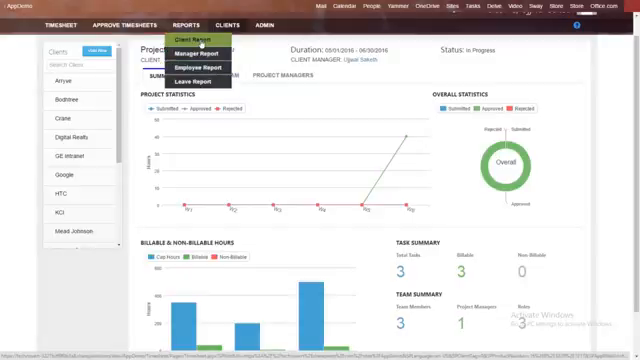
Reveal the Reports menu listing client, manager, employee and leave reports
click(184, 36)
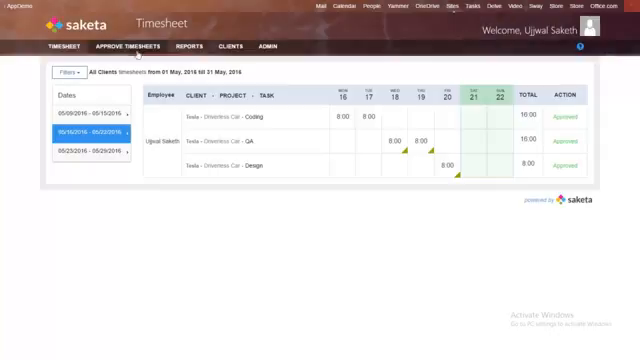
mouse_move(82, 170)
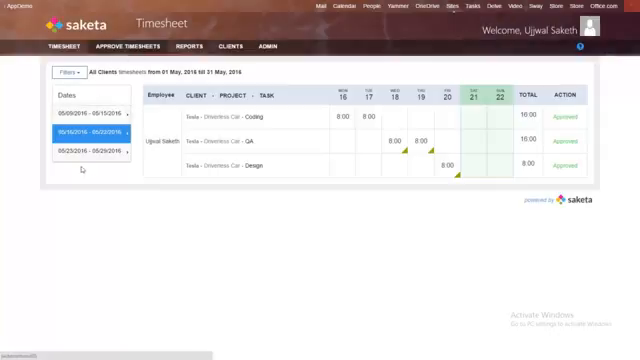